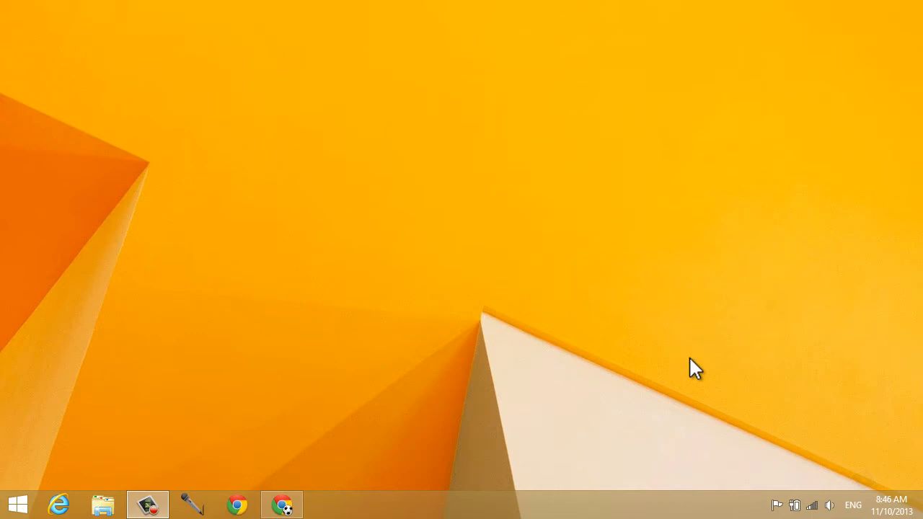
mouse_move(672, 355)
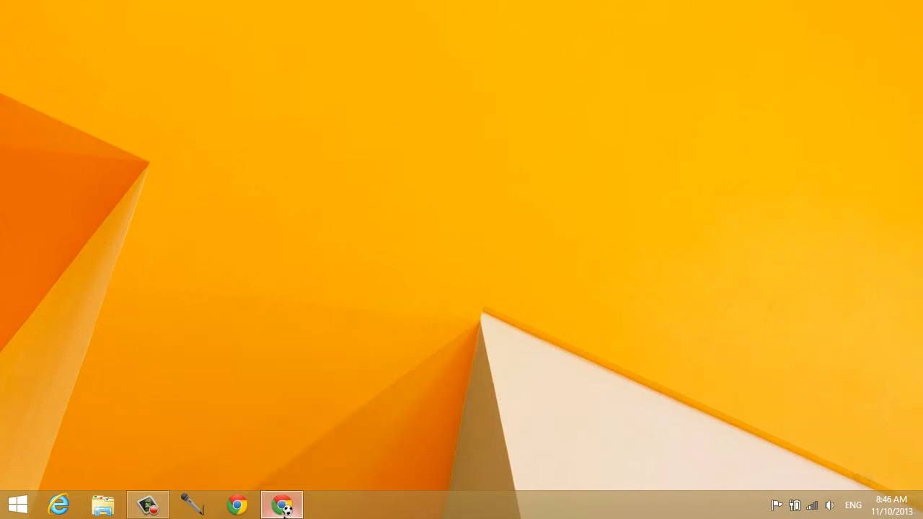
Step: Bring up the Chrome browser window from the Windows taskbar
click(281, 505)
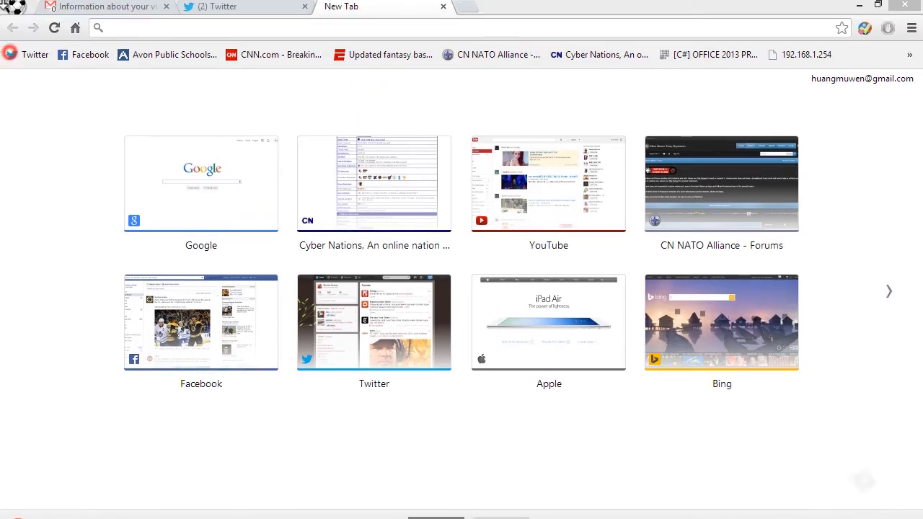
Step: Read the YouTube SME copyright claim email for the Wreck-it Ralph video in Gmail
click(104, 6)
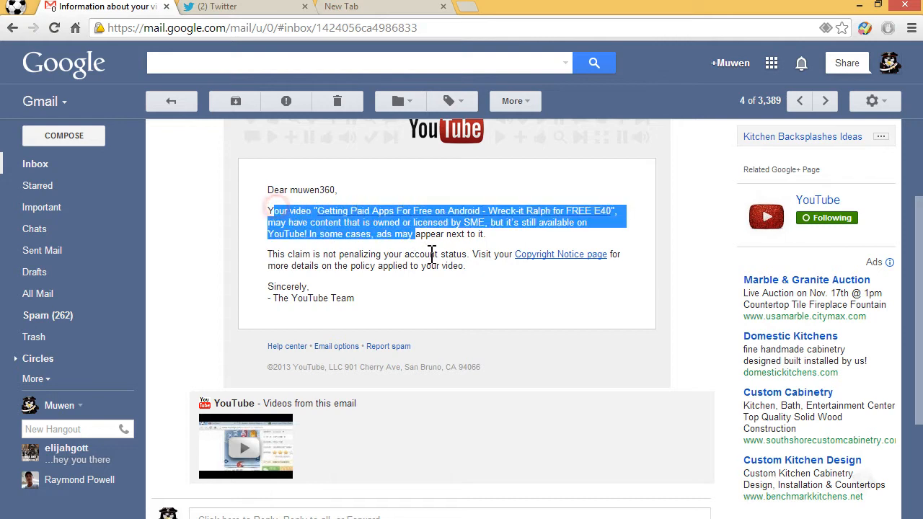
click(473, 228)
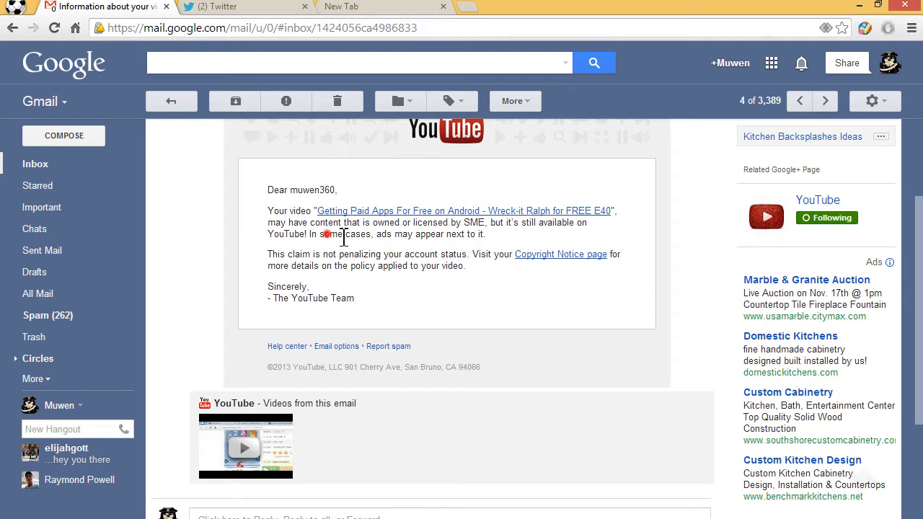
mouse_move(384, 317)
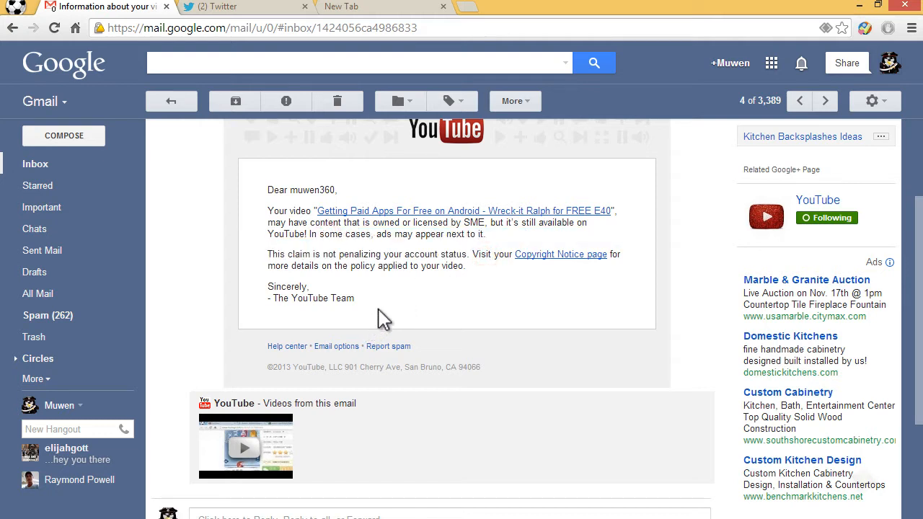
mouse_move(388, 315)
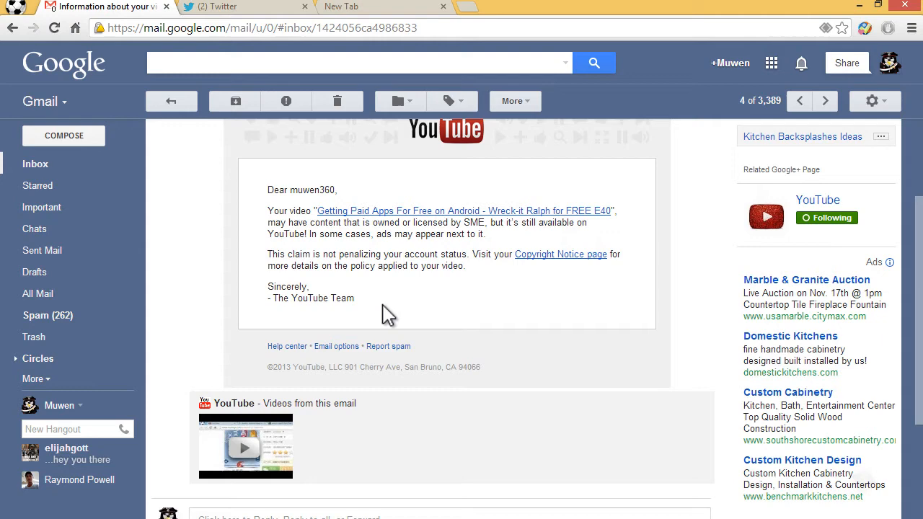
mouse_move(545, 245)
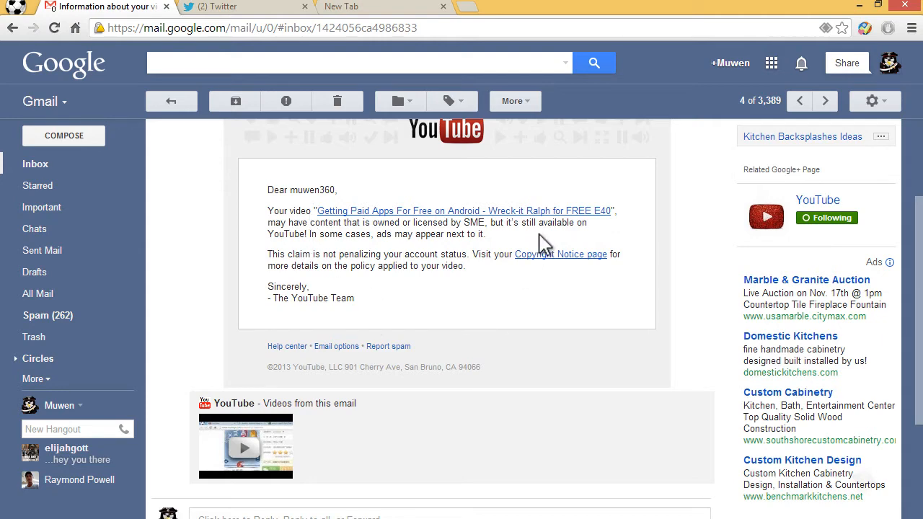
Step: Review the video's Copyright Notice page from the email link, then go to Video Manager
click(560, 254)
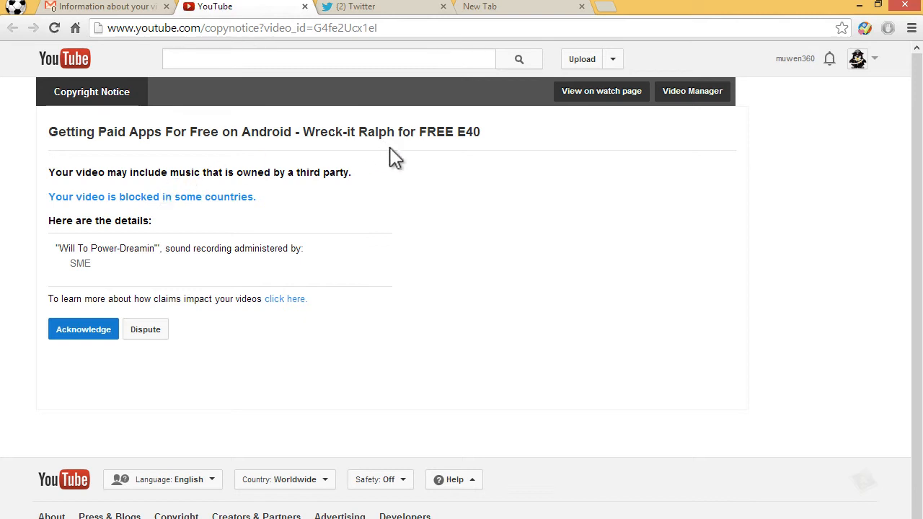
click(600, 89)
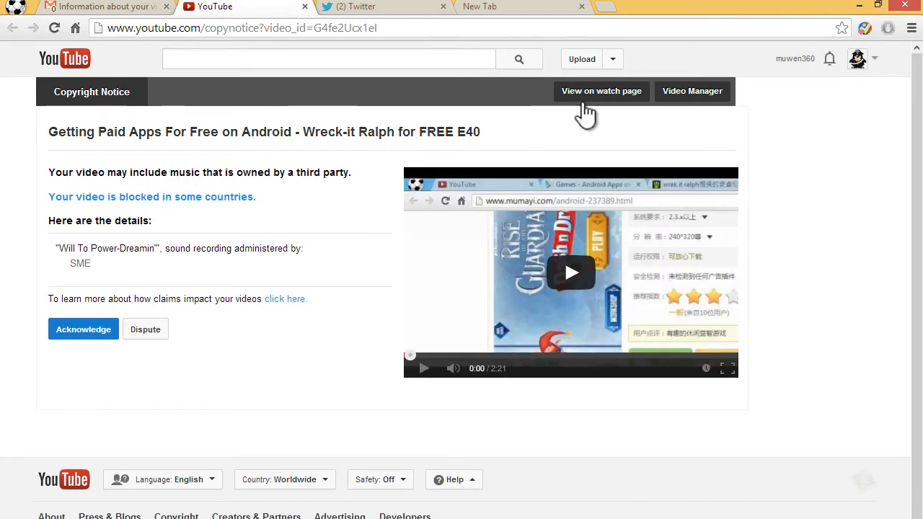
mouse_move(72, 368)
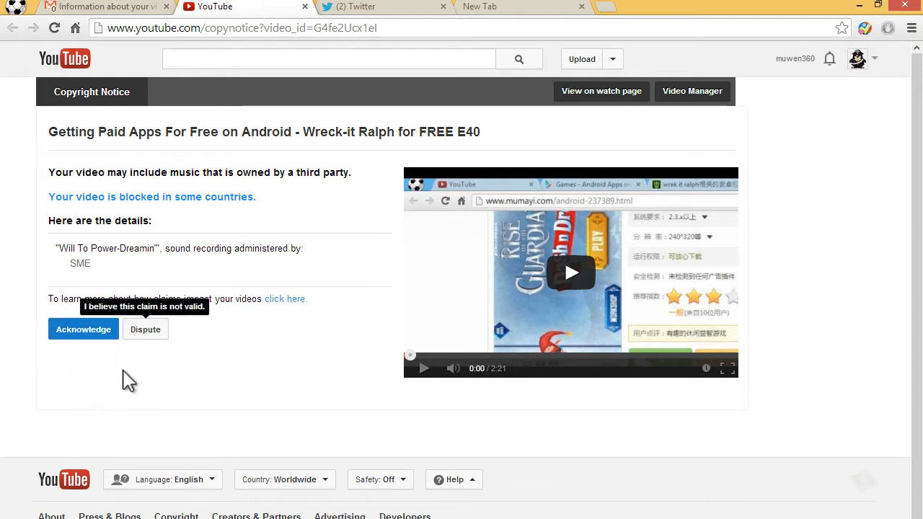
mouse_move(145, 329)
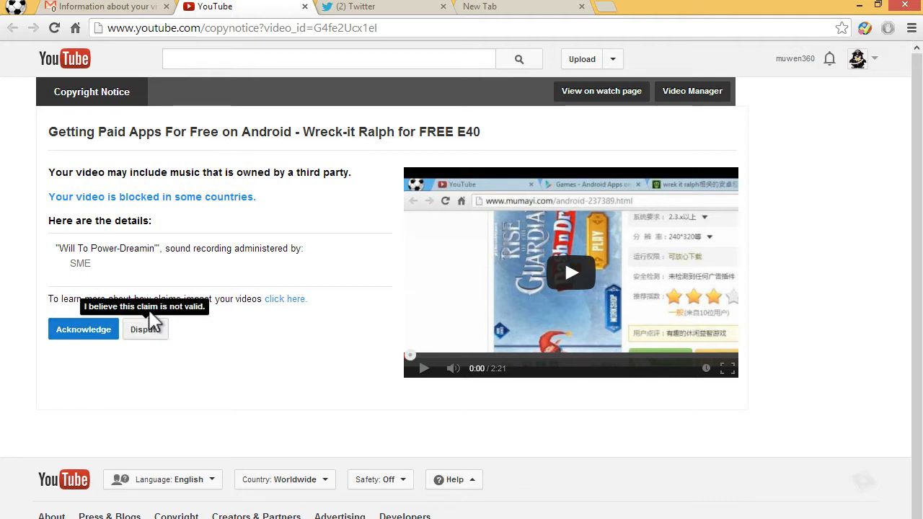
mouse_move(580, 147)
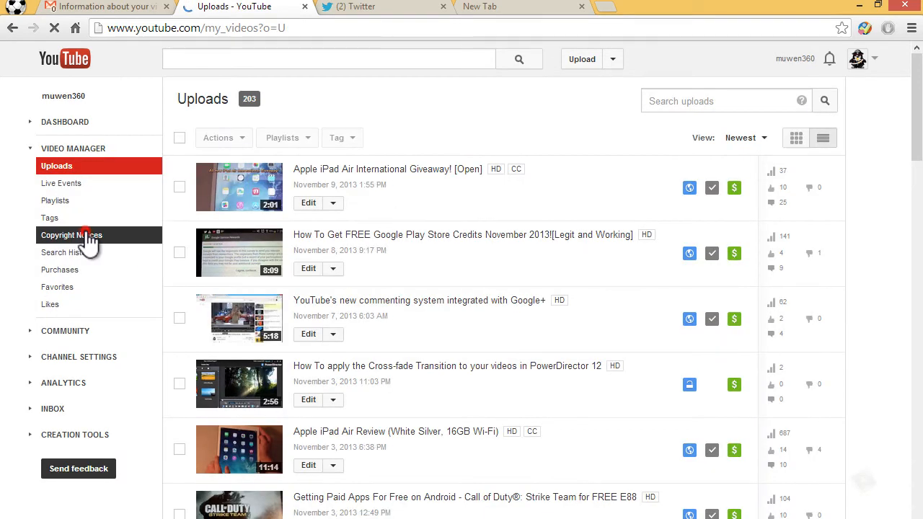
Step: From Copyright Notices, choose Audio editing for the claimed Wreck-it Ralph video
click(72, 235)
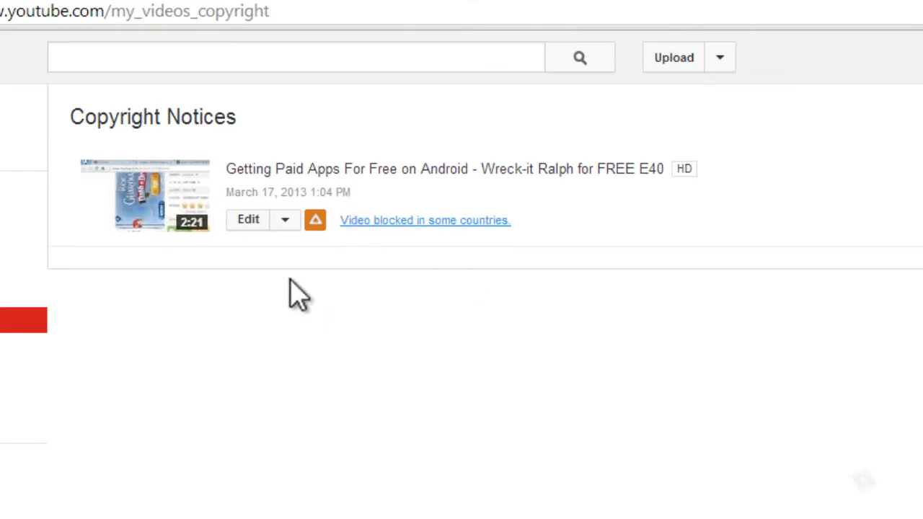
click(284, 219)
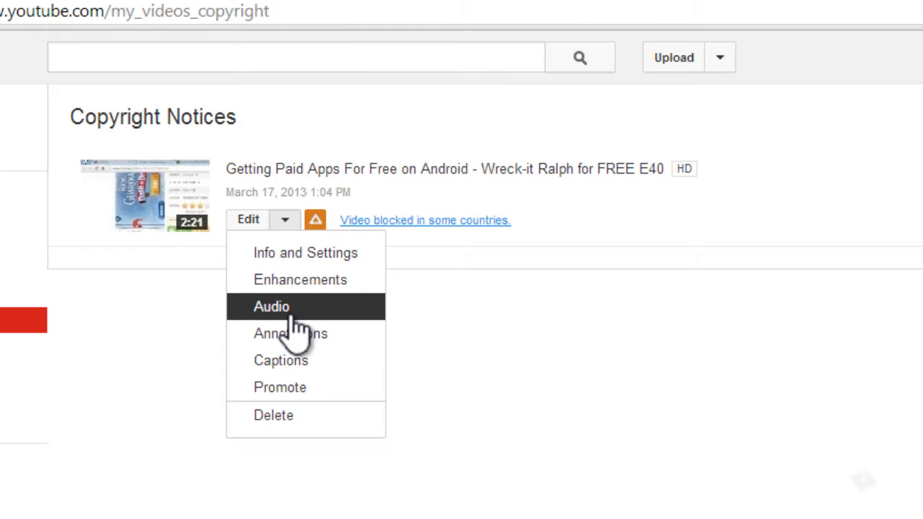
click(272, 306)
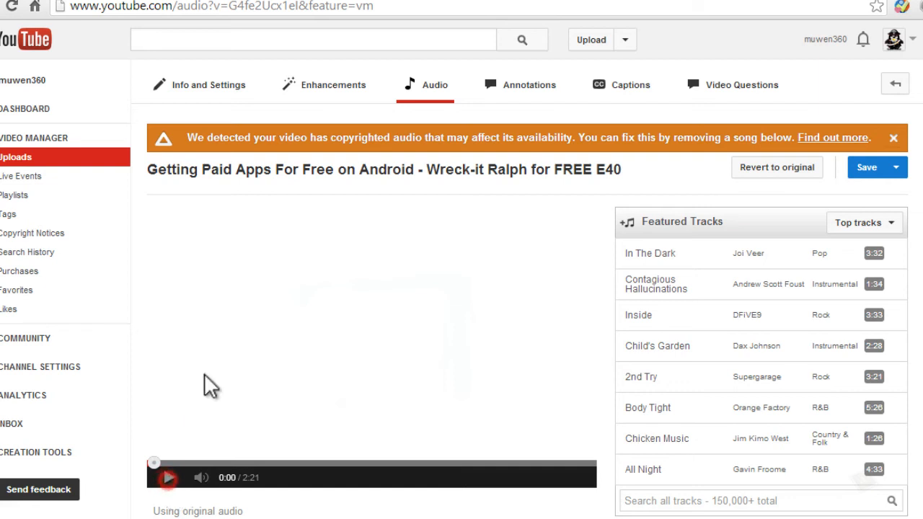
mouse_move(450, 141)
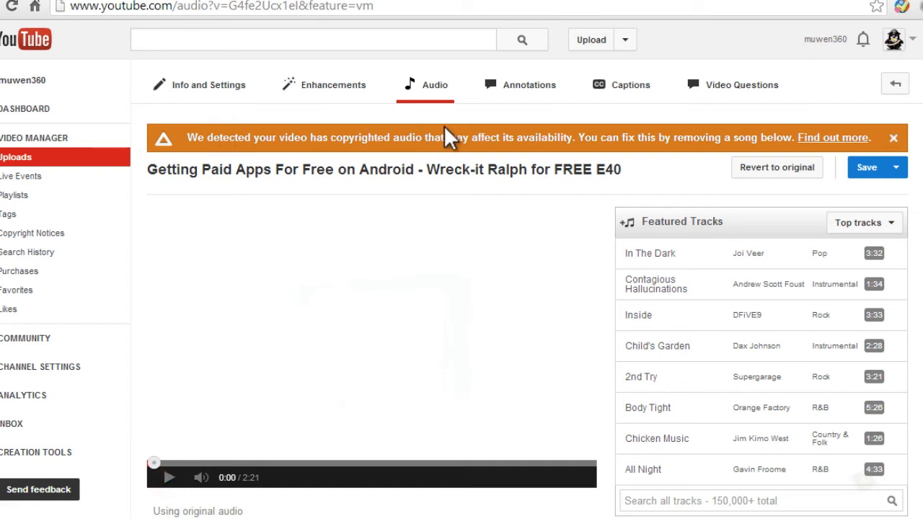
mouse_move(527, 144)
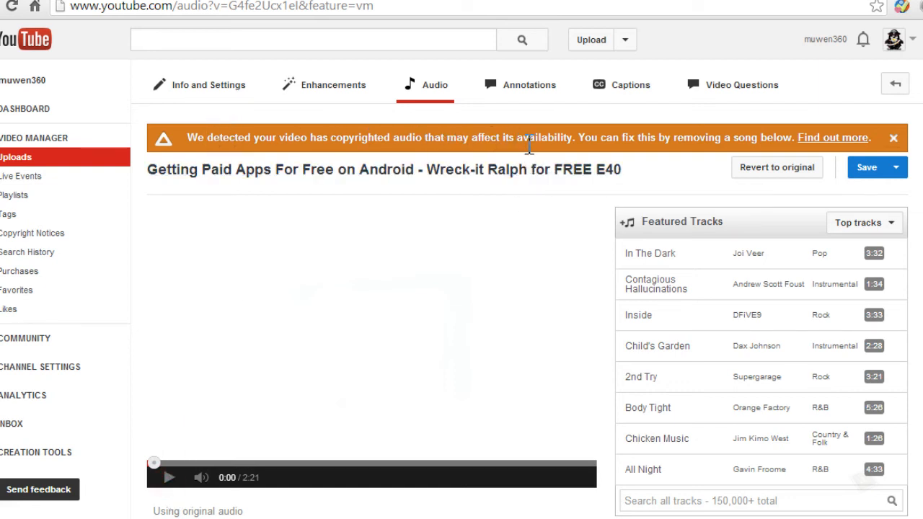
mouse_move(700, 133)
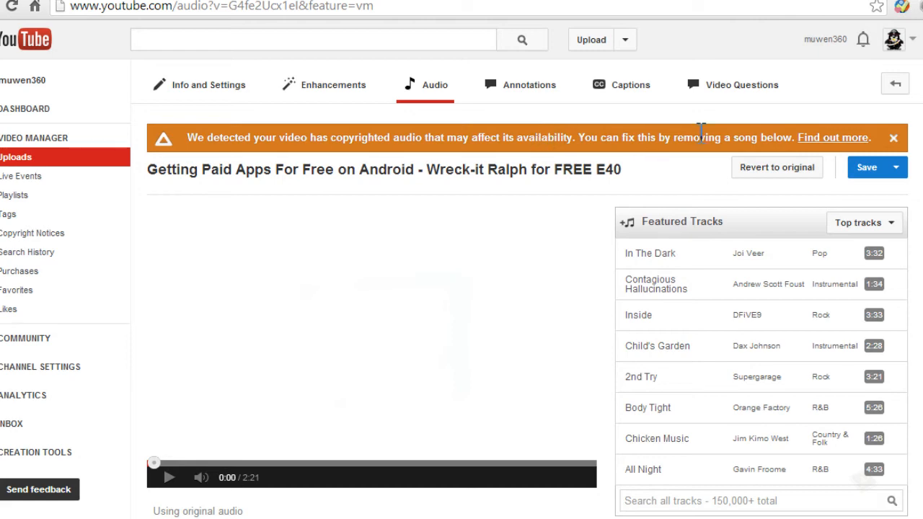
Step: Remove the flagged song 'Dreamin'' by Will To Power in Remove a Song - Beta
scroll(down, 3)
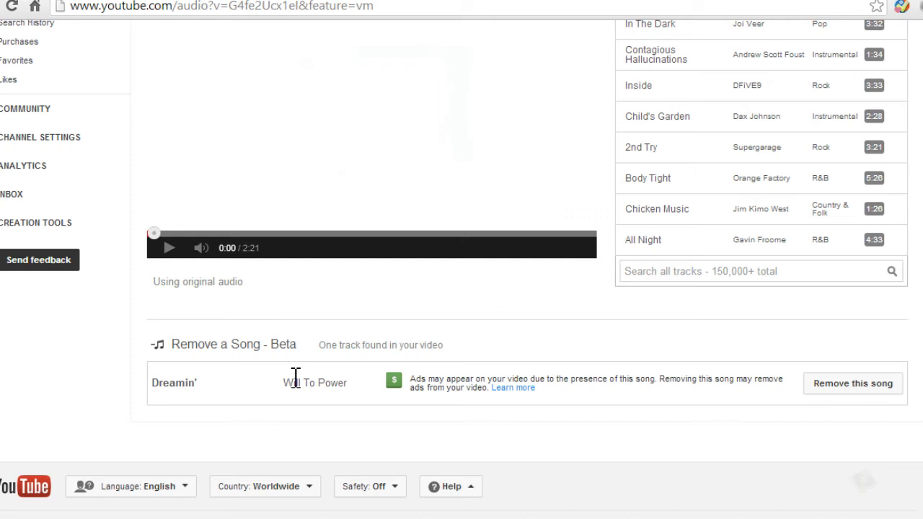
mouse_move(353, 382)
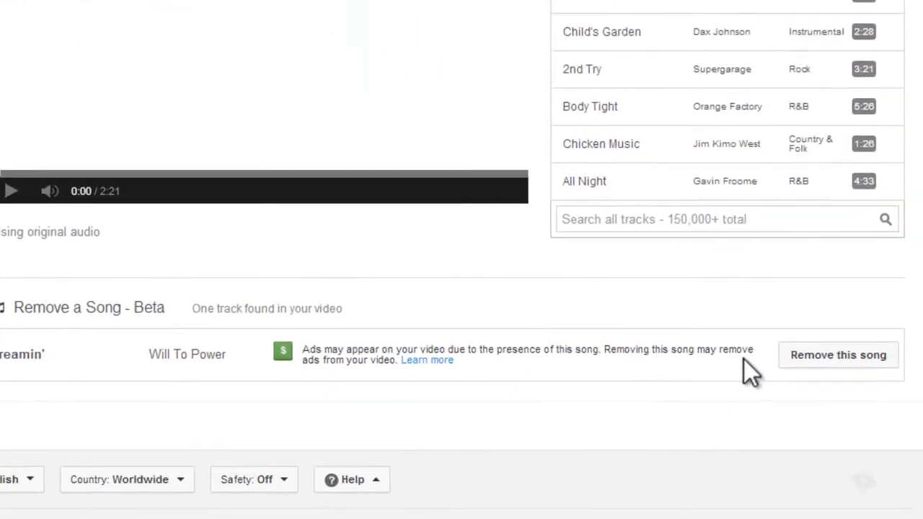
click(838, 355)
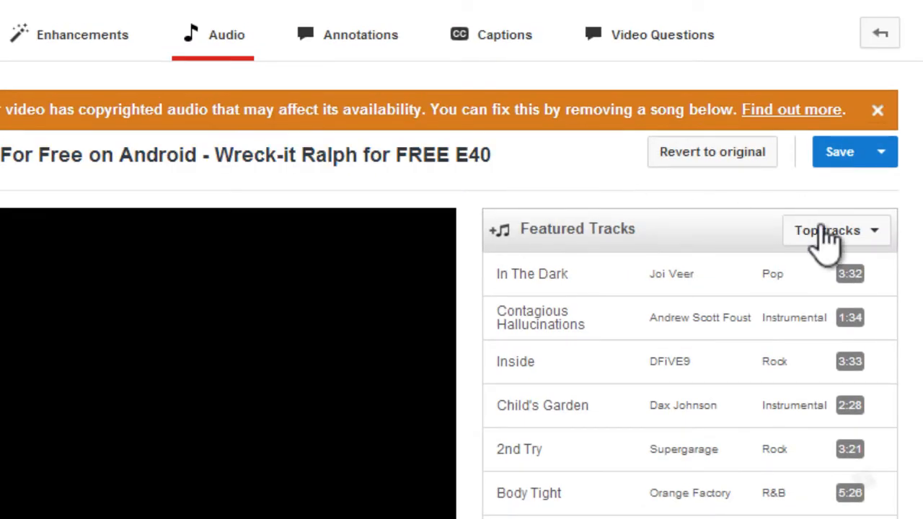
Step: Save the audio edits and confirm the processing-delay alert with OK
click(839, 151)
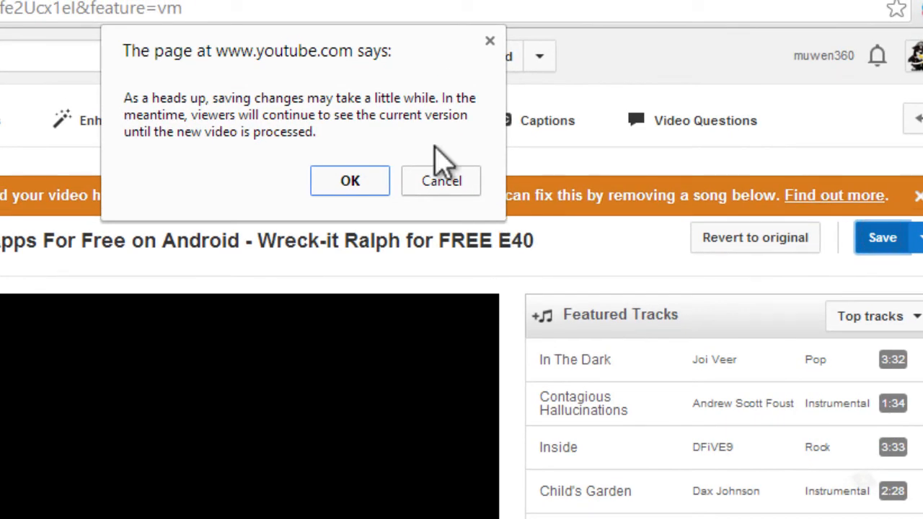
click(349, 180)
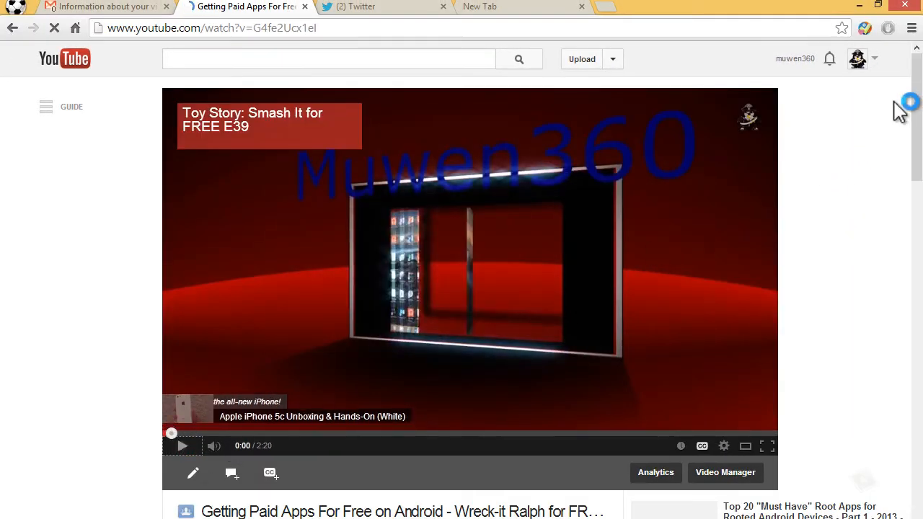
Step: Check the processing video in Video Manager uploads, then return to the Gmail claim email
click(857, 58)
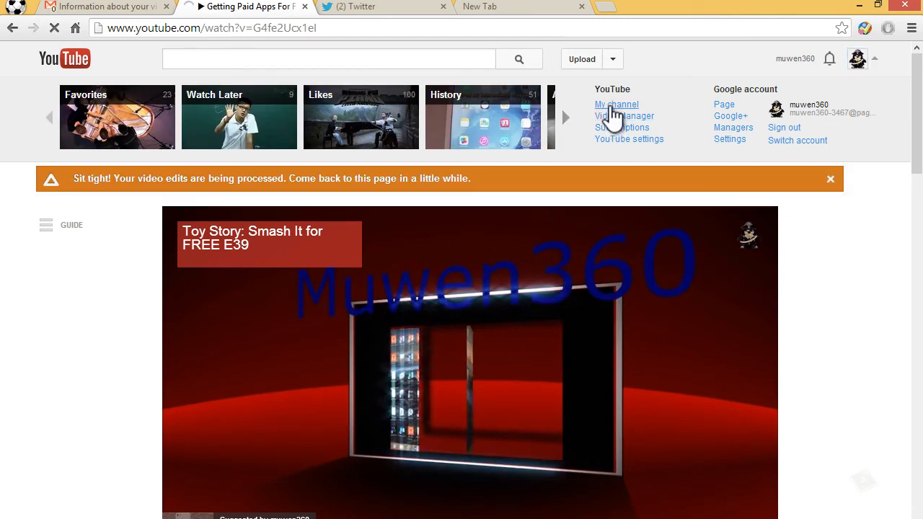
click(625, 116)
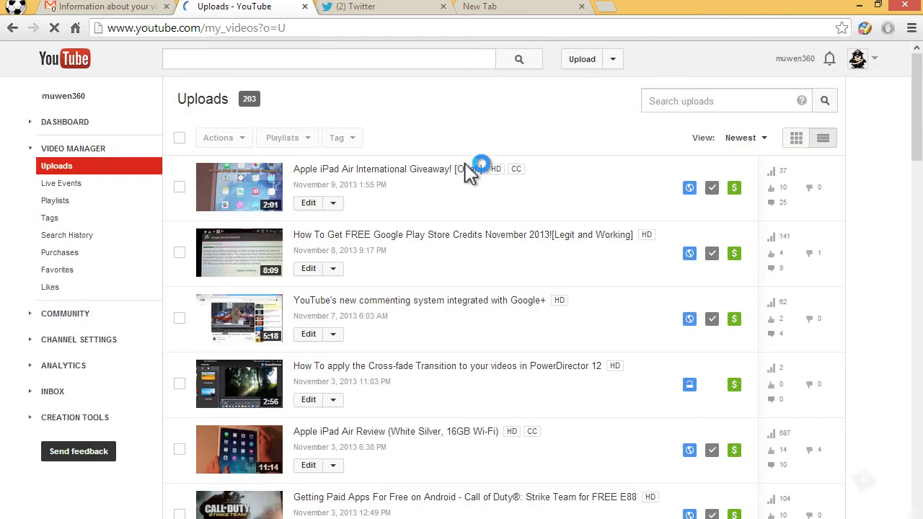
scroll(down, 3)
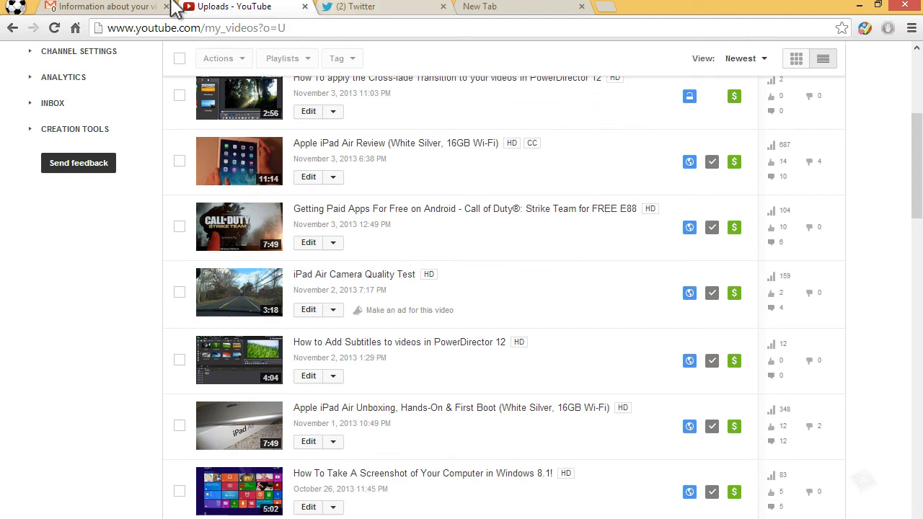
click(101, 5)
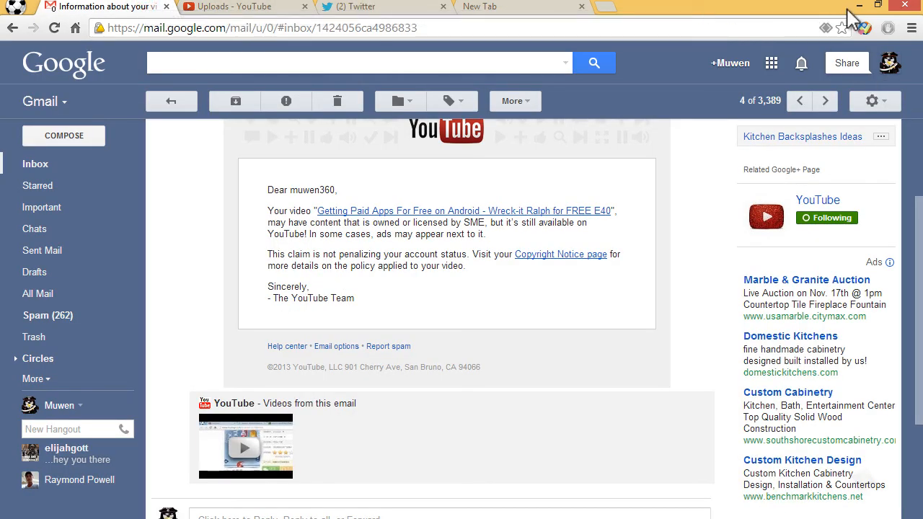